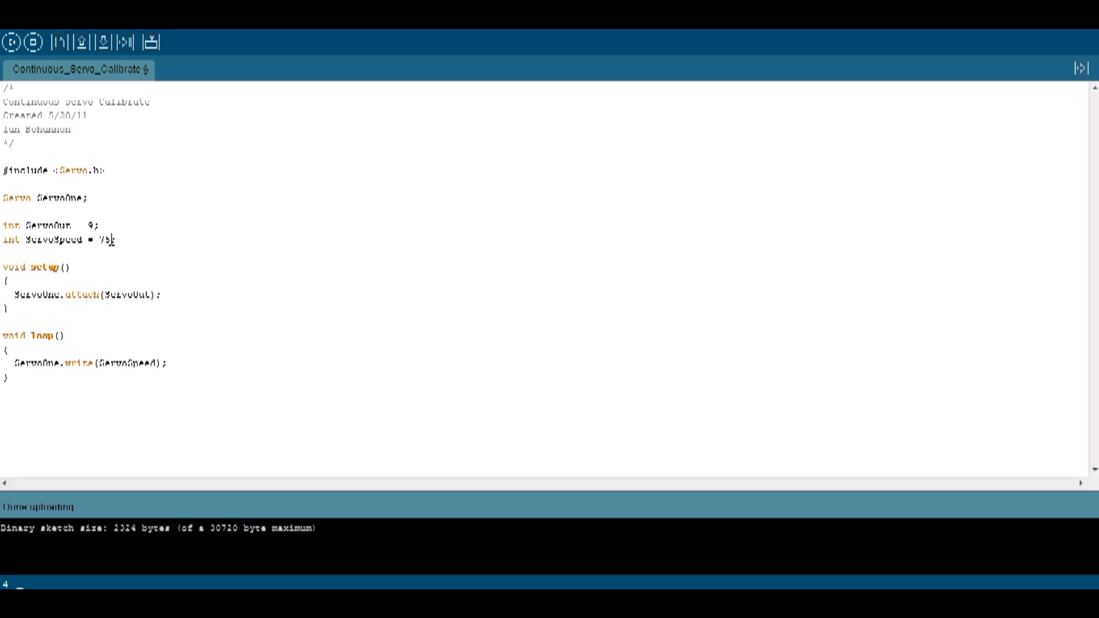
double_click(105, 239)
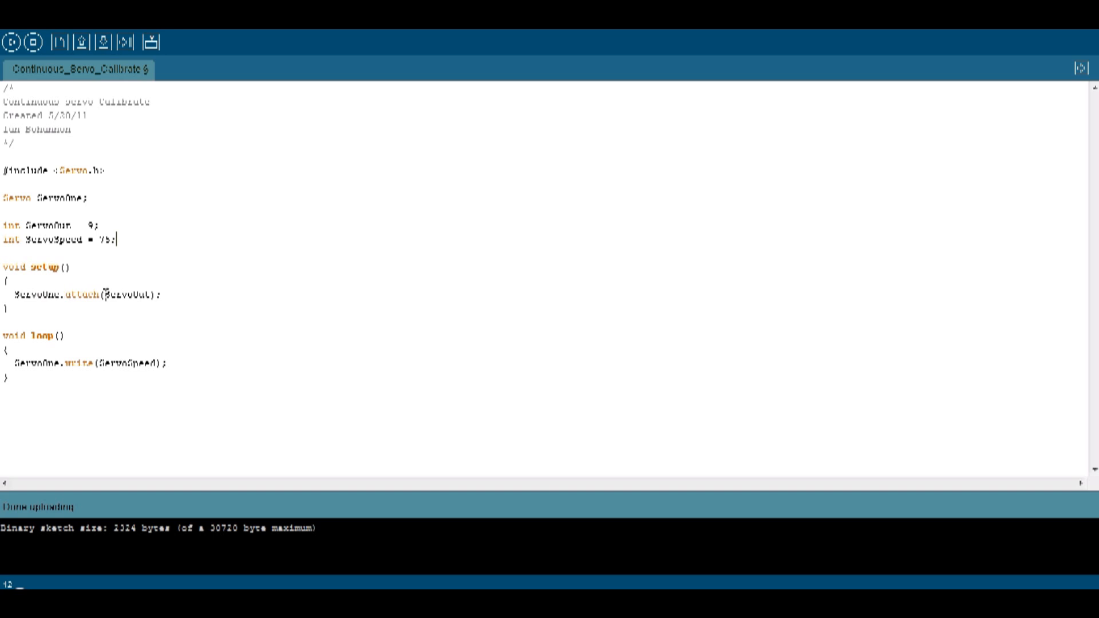
mouse_move(98, 329)
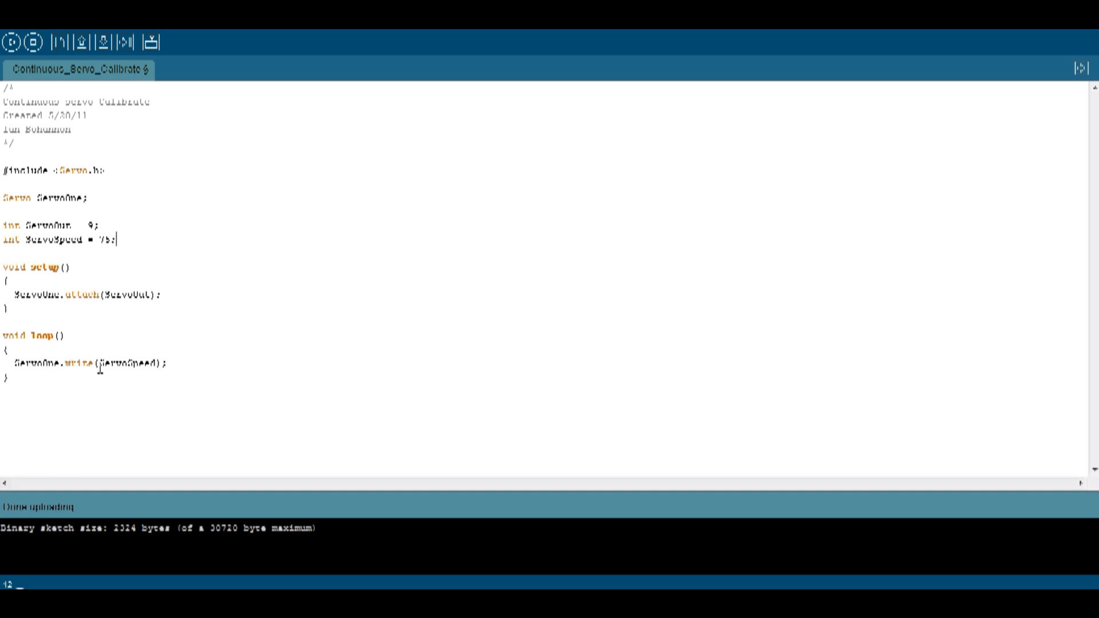
mouse_move(127, 288)
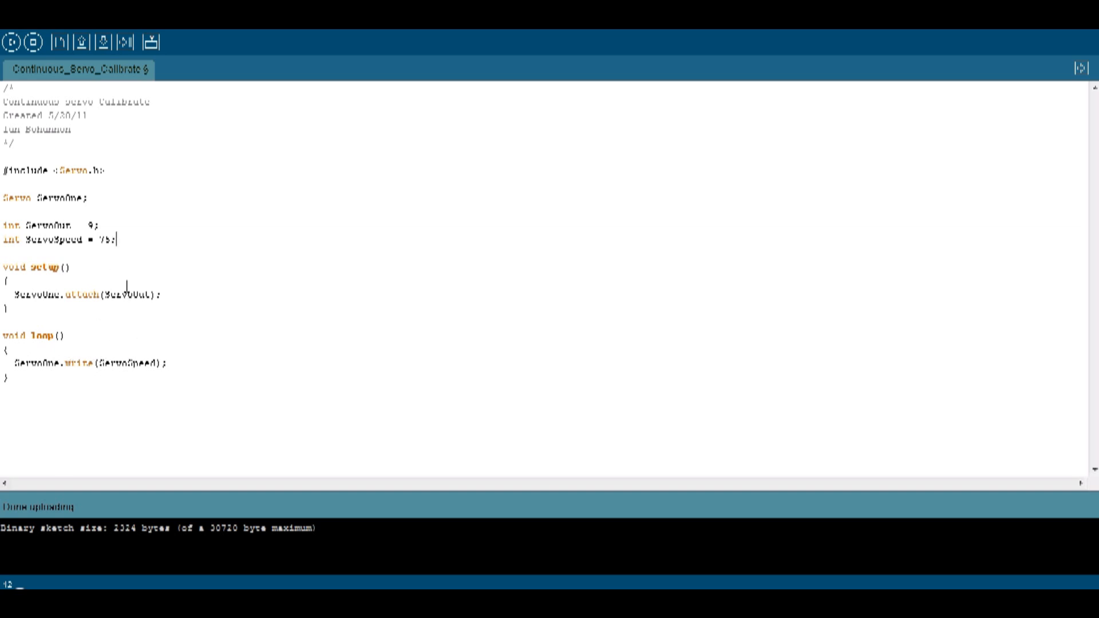
double_click(104, 239)
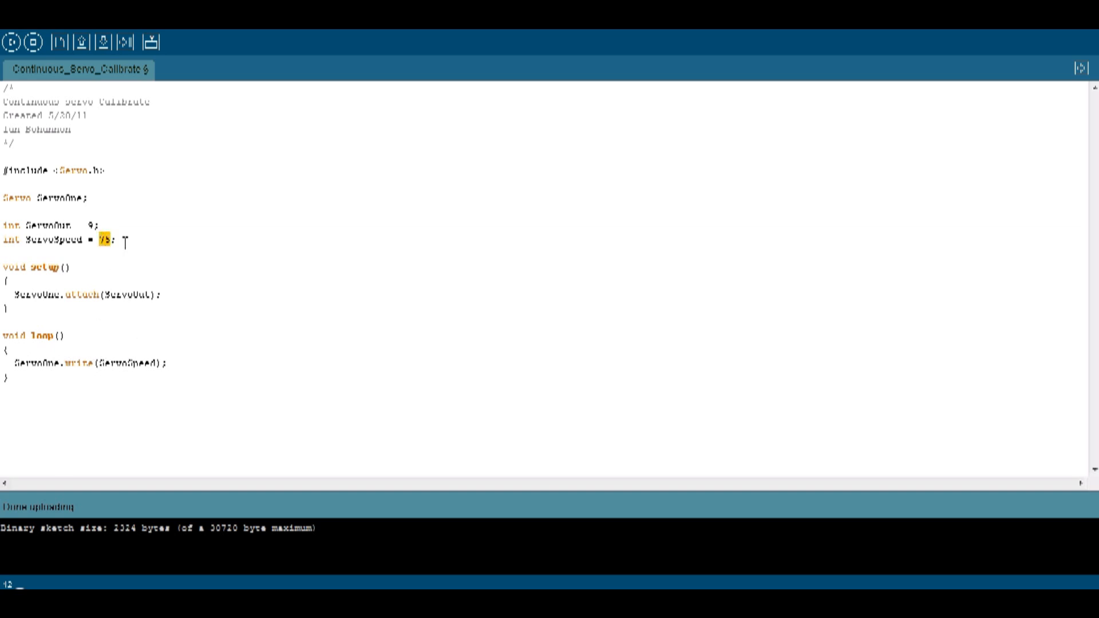
left_click(125, 240)
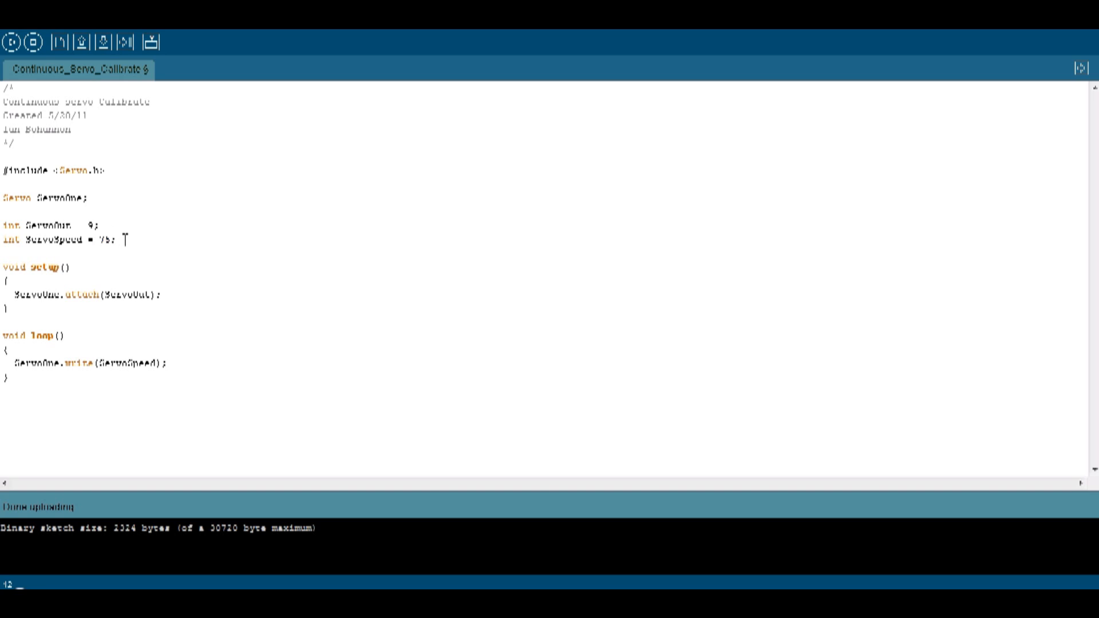